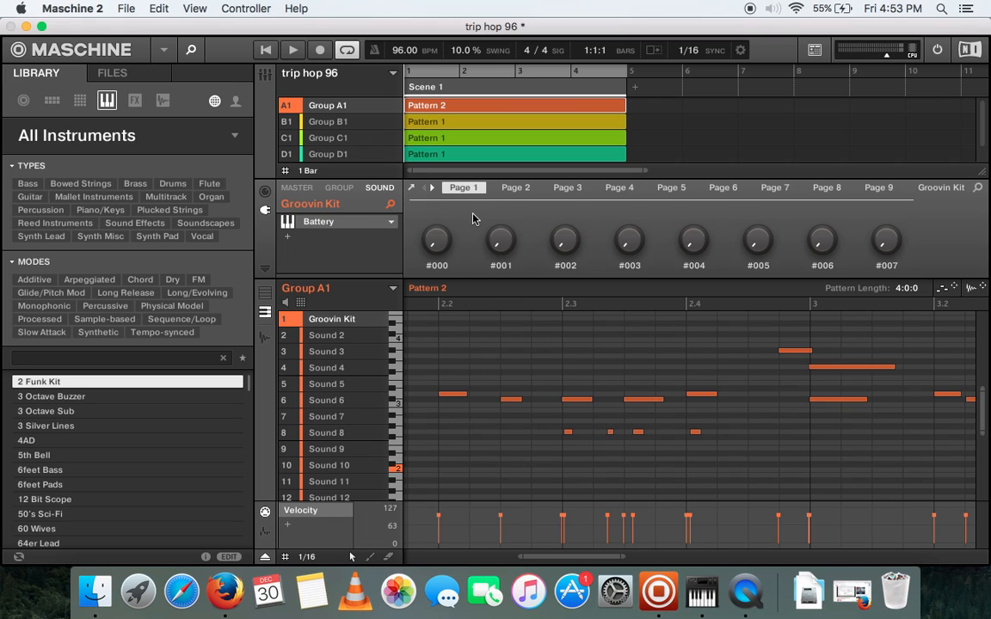
mouse_move(440, 220)
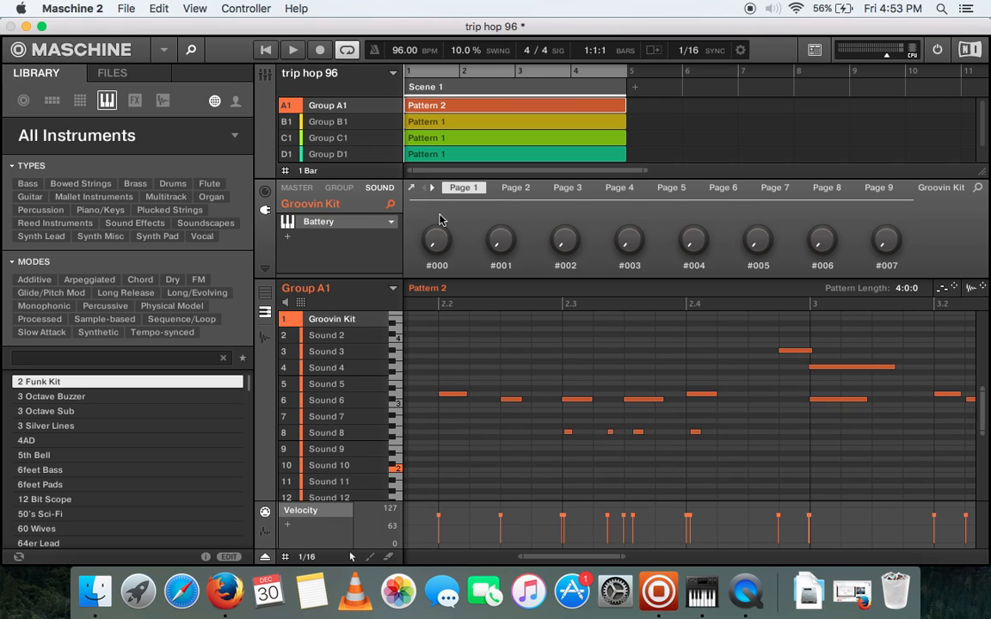
mouse_move(468, 224)
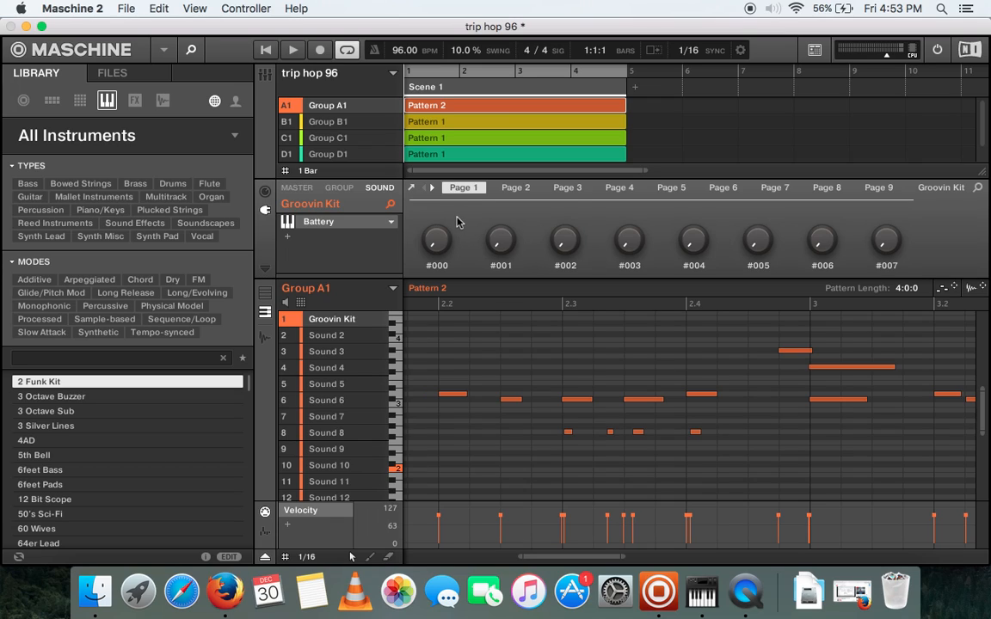
mouse_move(464, 221)
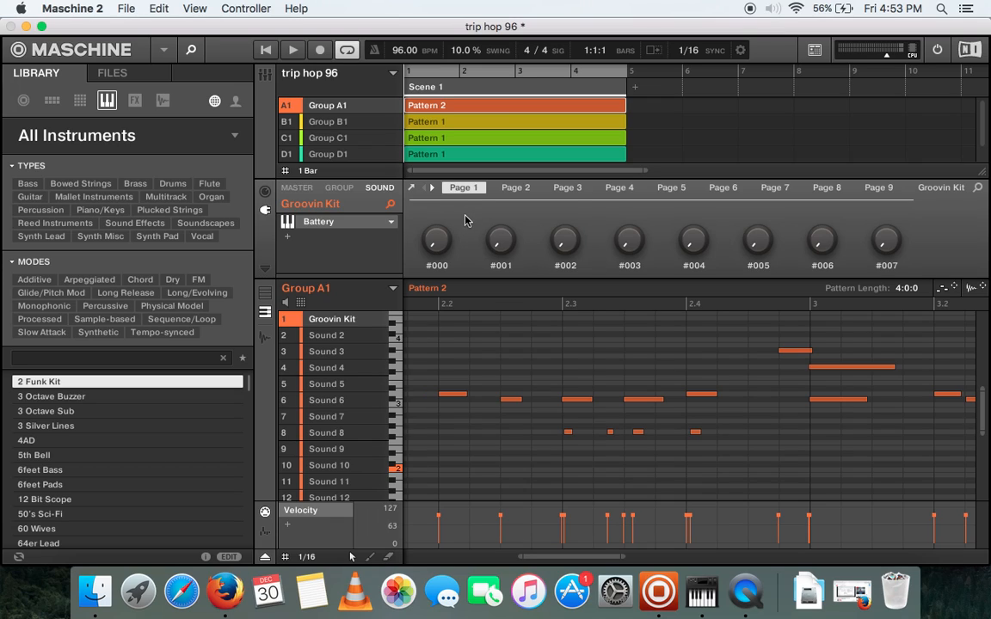
Start playback so the Battery drum group A1 (Groovin Kit) pattern sounds.
click(293, 50)
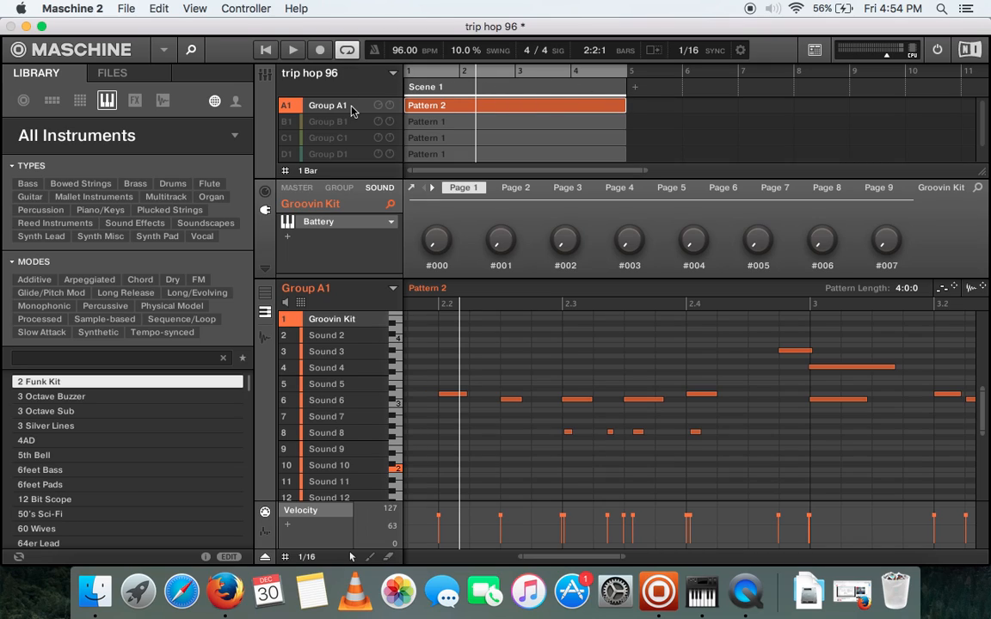
mouse_move(351, 229)
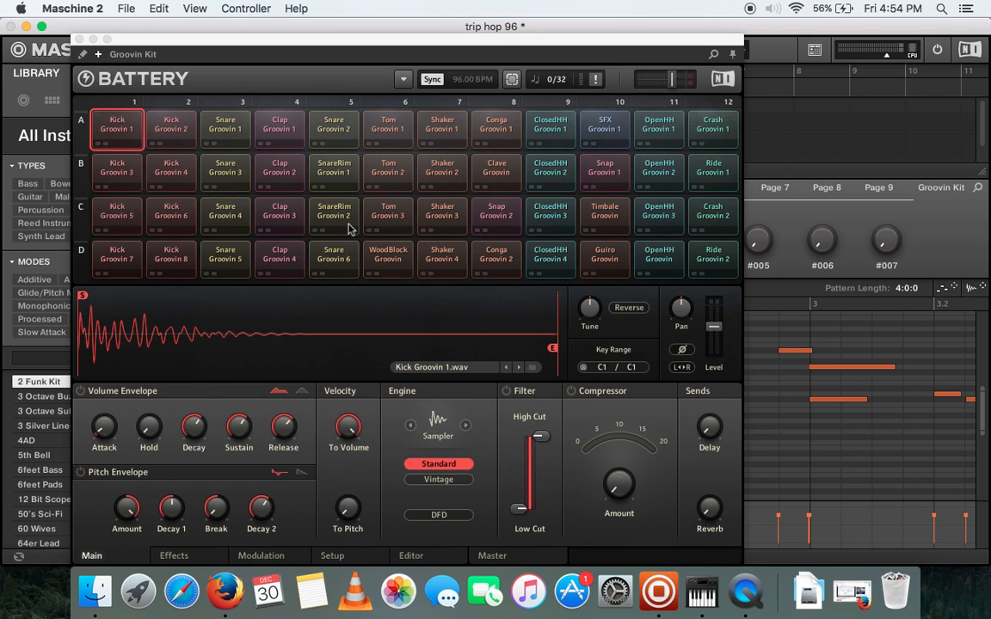
mouse_move(267, 303)
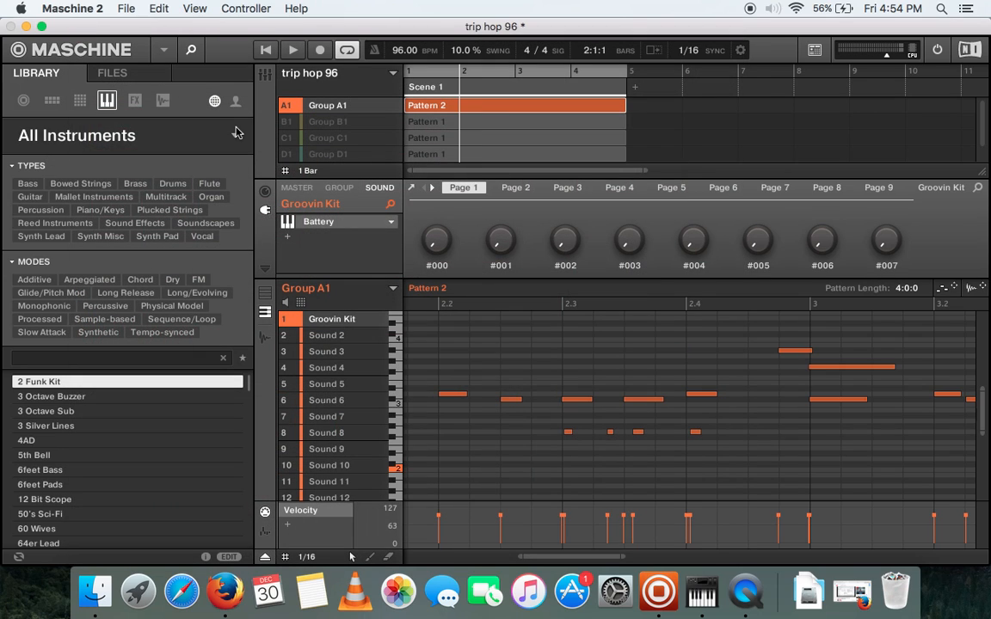
Make Group B1 with its Massive instrument the active, audible group instead of the drums.
click(292, 50)
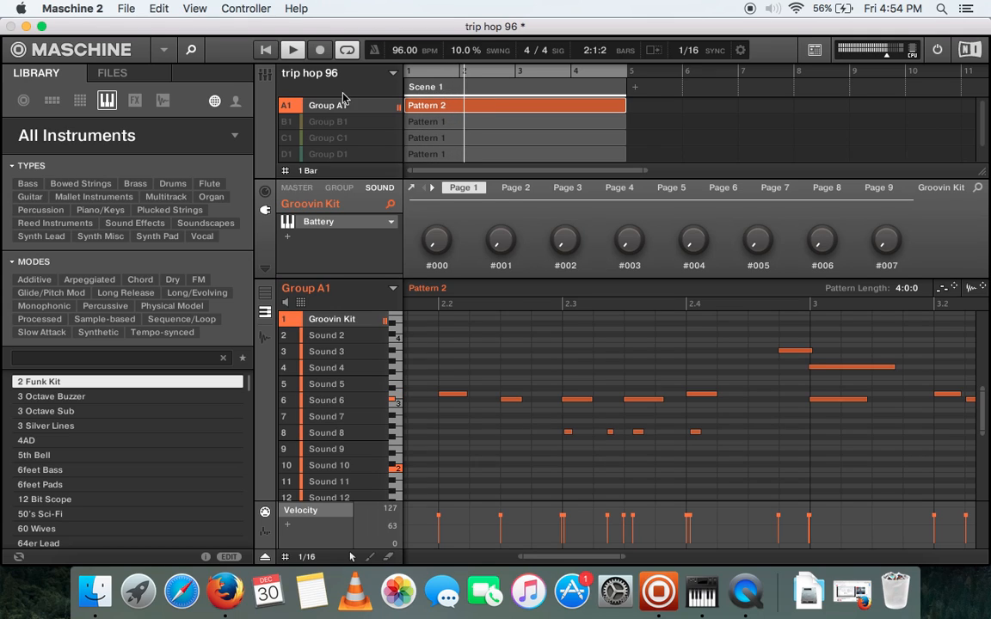
click(326, 121)
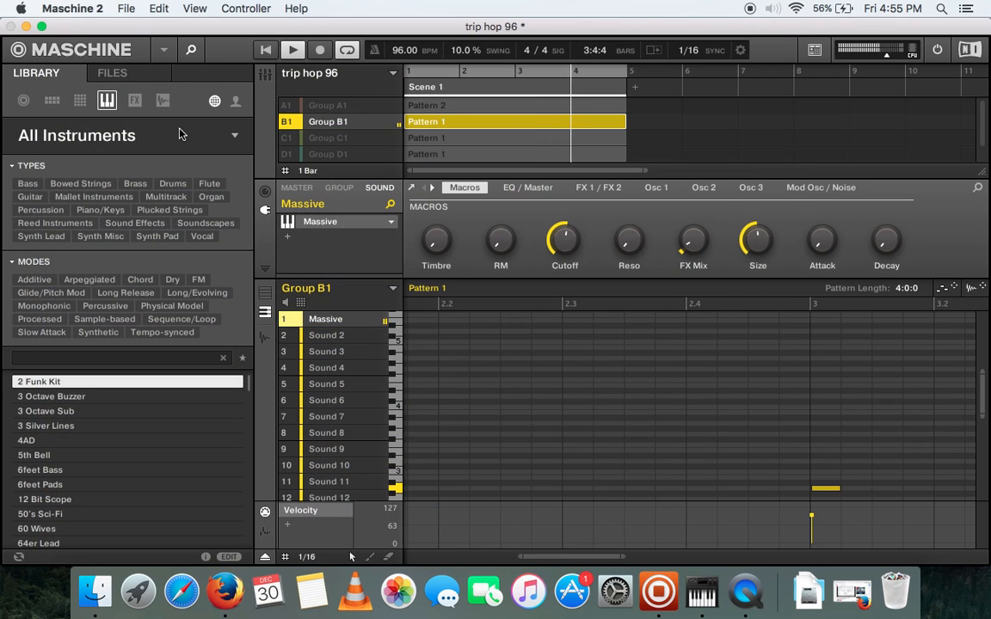
Bring up the Massive plug-in window showing the Galerie Tristesse patch.
click(327, 137)
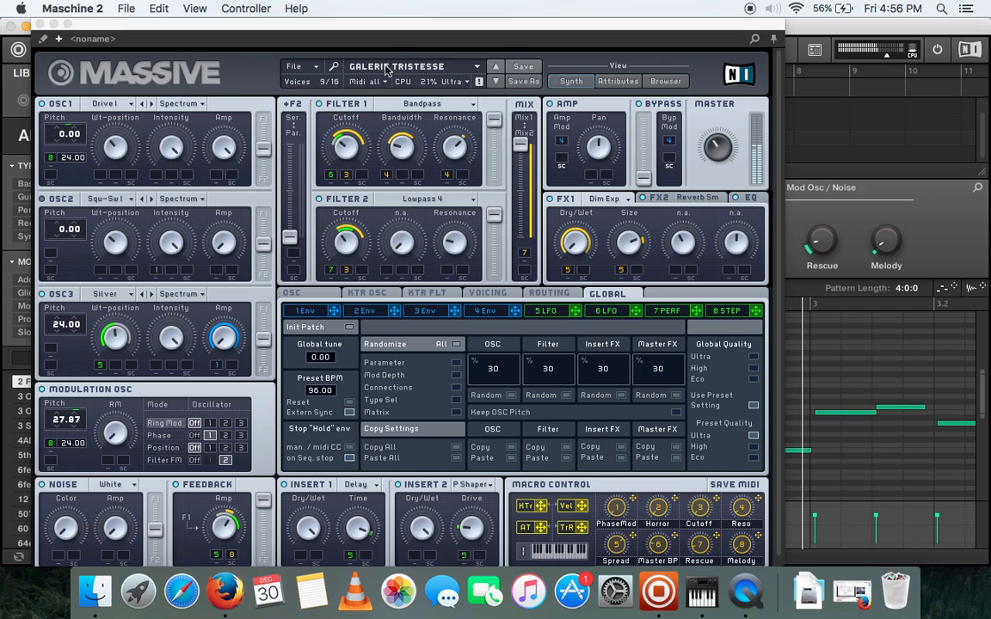
Browse Massive's preset list, then leave all four groups A1–D1 playing unmuted.
click(413, 65)
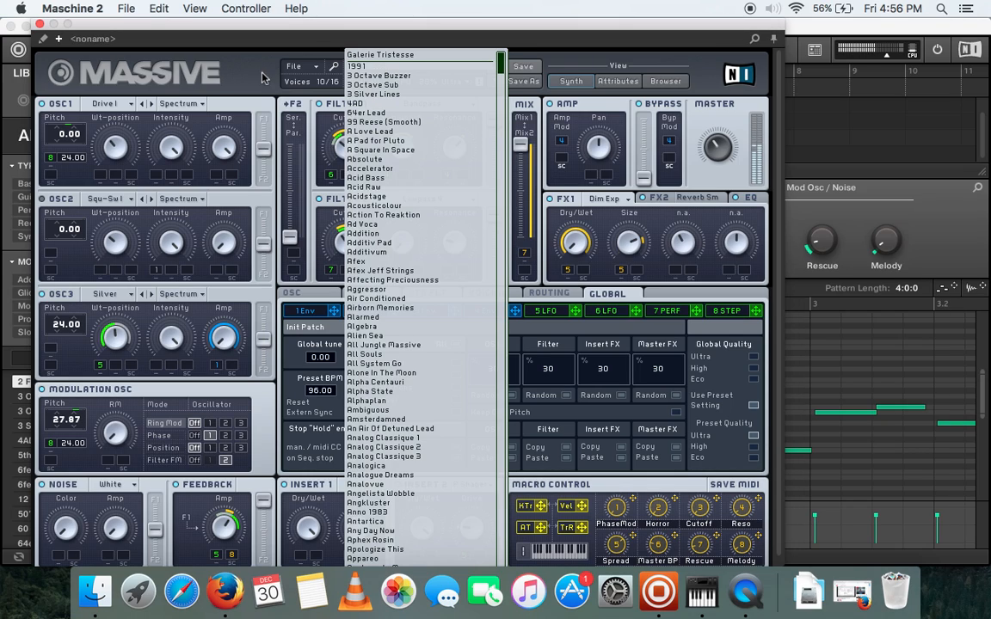
click(380, 53)
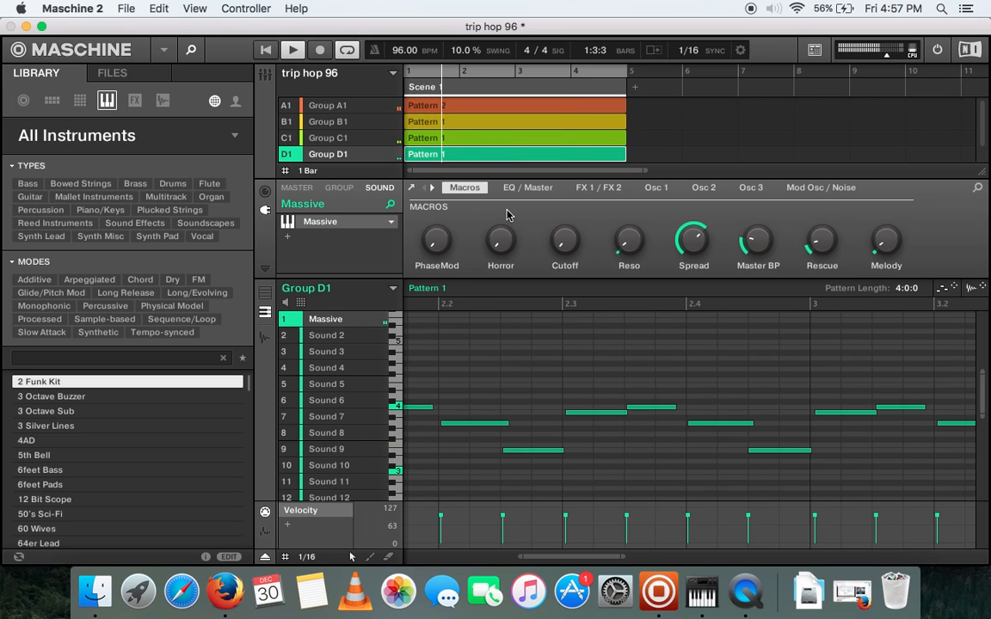
Switch Group D1's Massive patch to the 1991 preset and return to the arrangement.
click(293, 48)
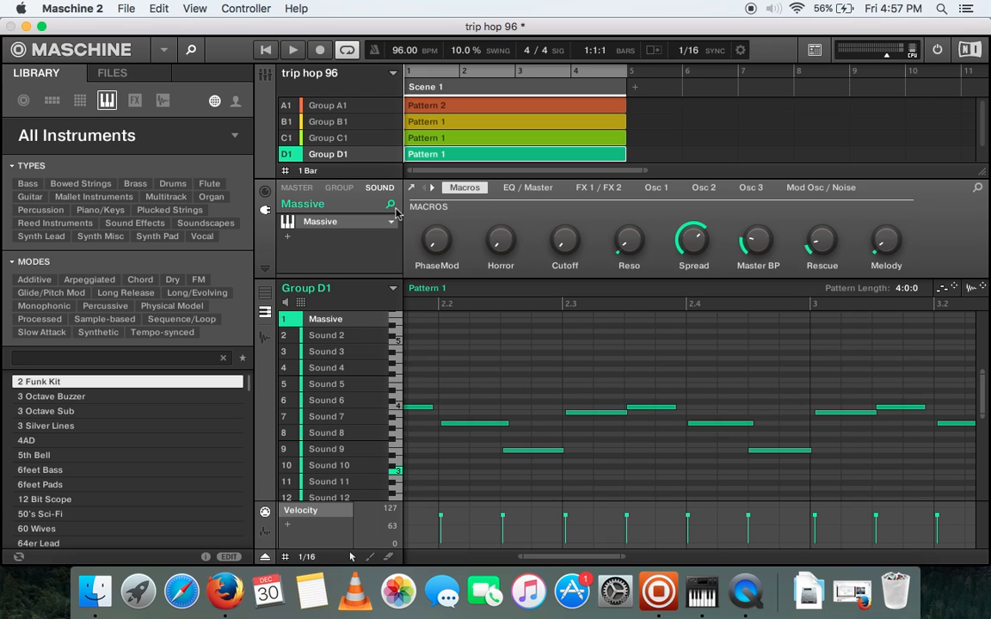
click(390, 205)
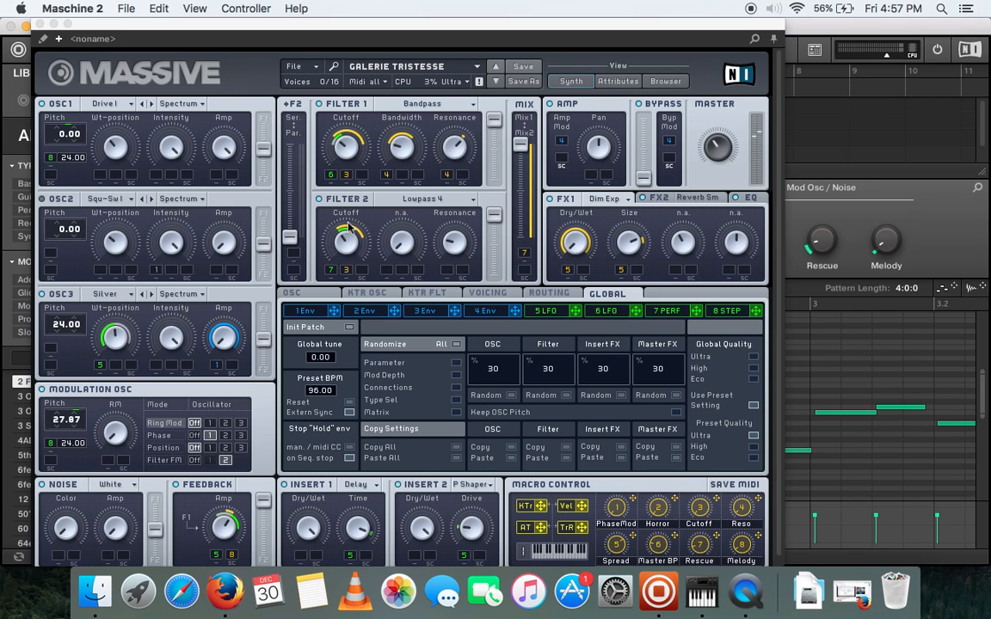
mouse_move(448, 76)
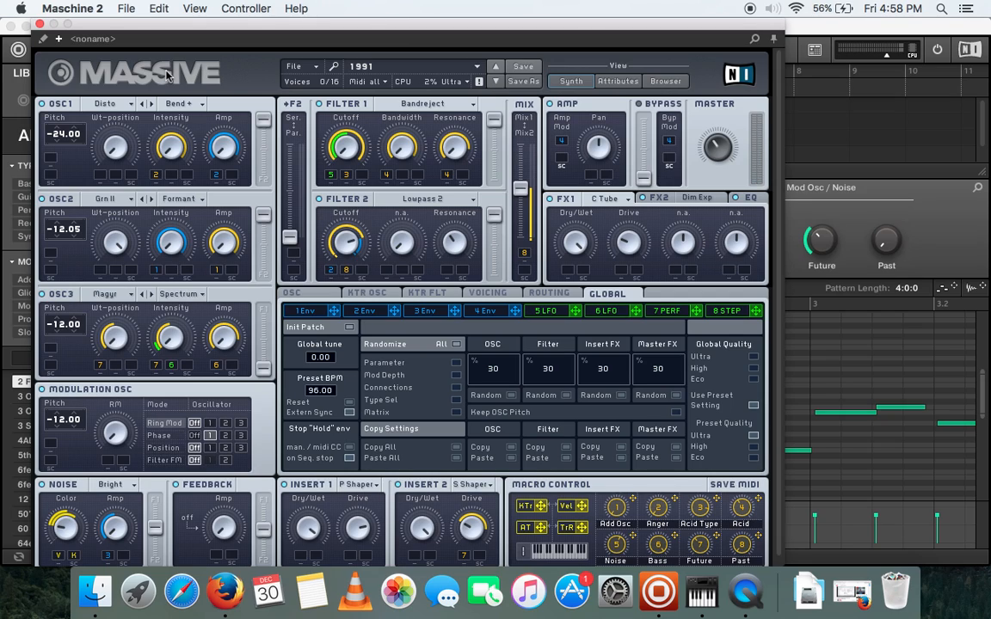
mouse_move(42, 28)
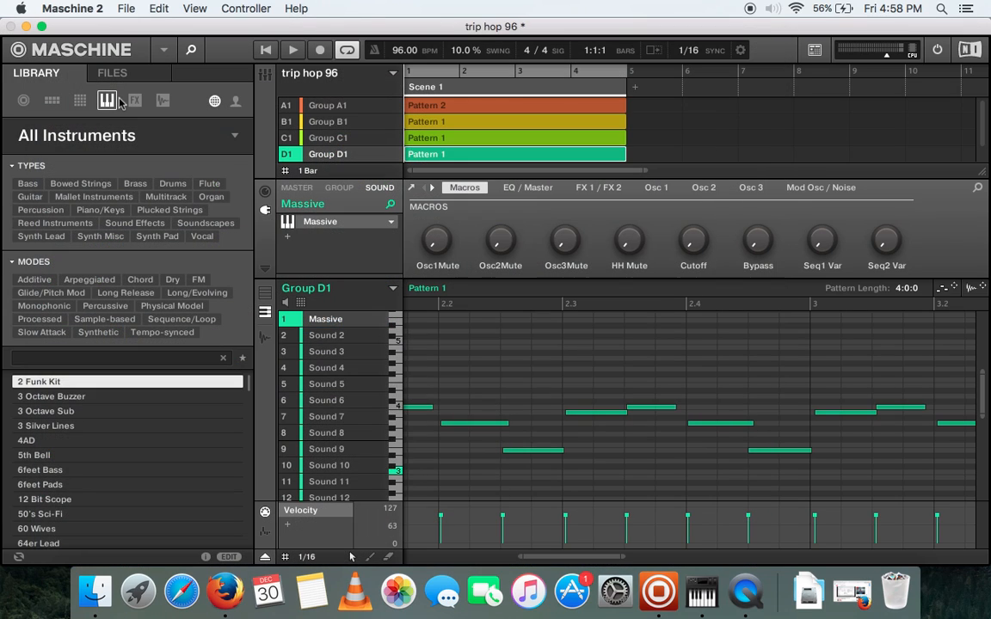
Step Group D1's Massive patch to Ze Beatsteak and close the plug-in window.
click(292, 48)
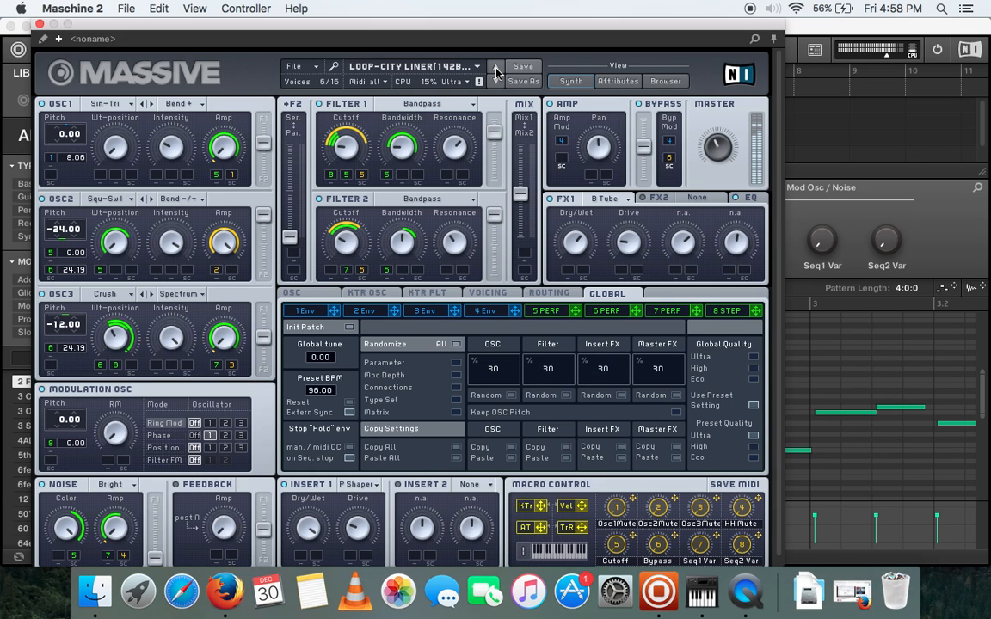
click(495, 65)
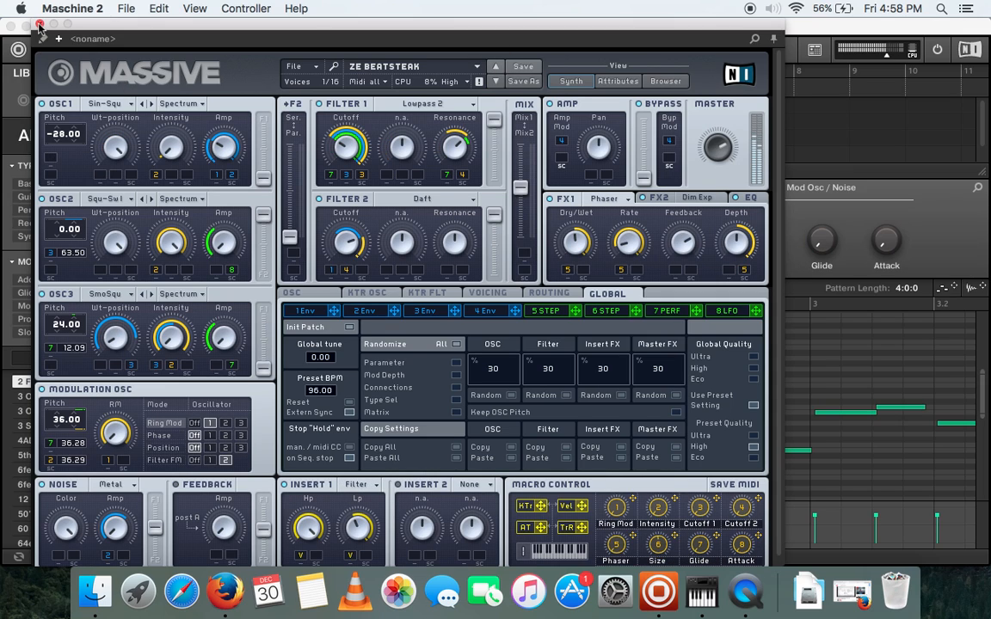
click(40, 24)
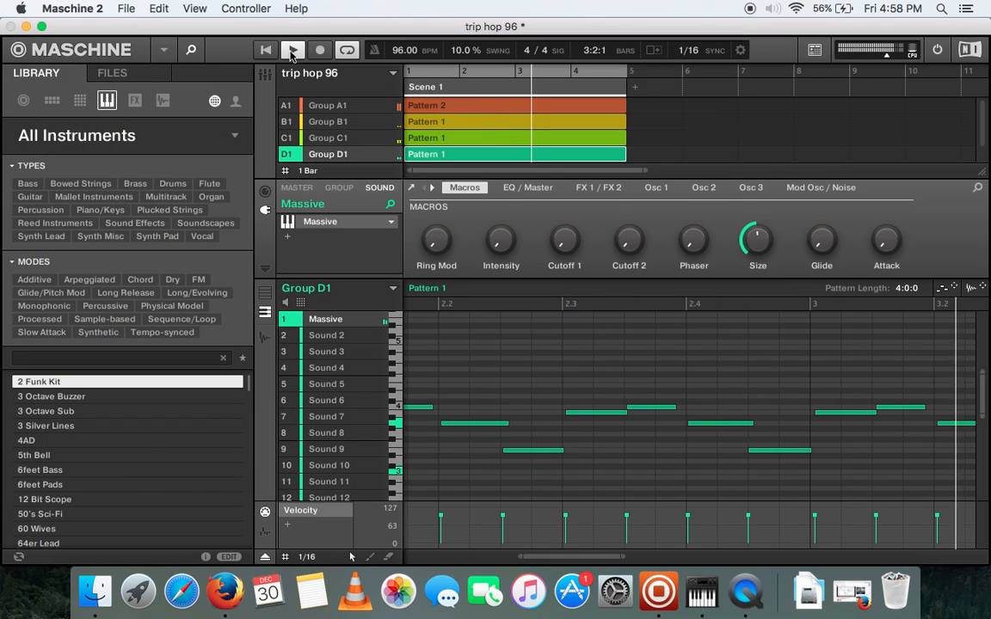